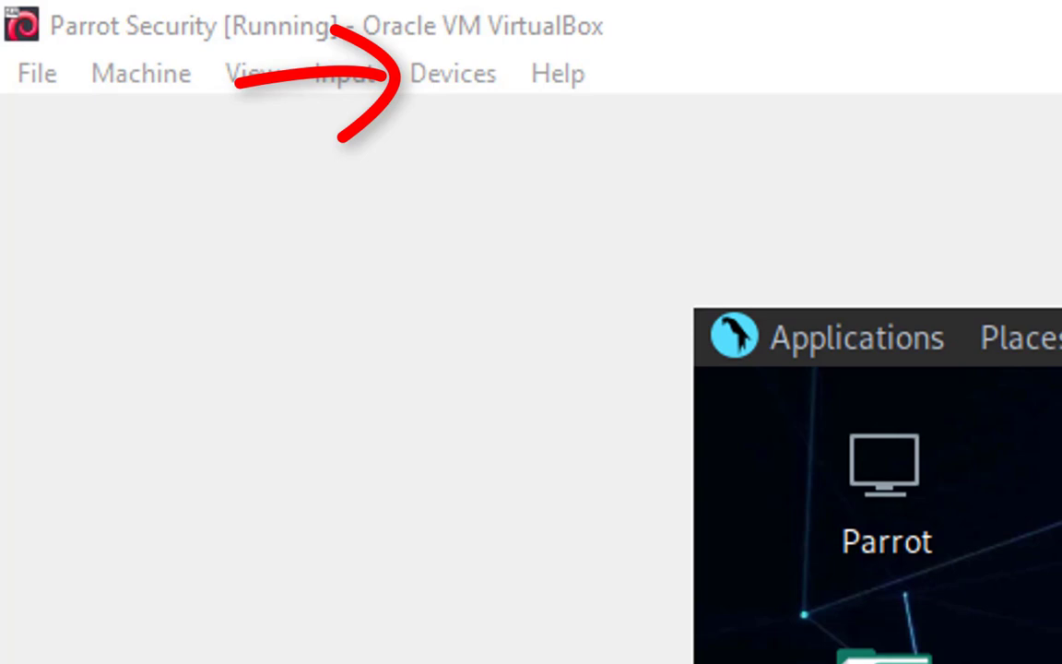
pyautogui.moveTo(636, 410)
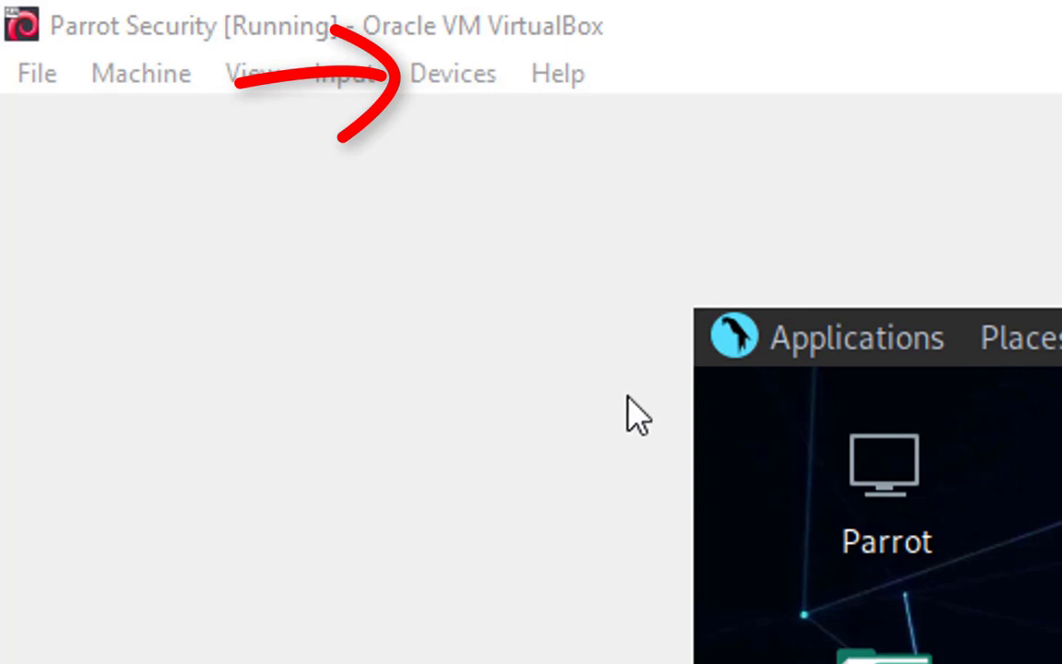
# Insert the Guest Additions CD image into Parrot Security from the Devices menu.
pyautogui.click(452, 73)
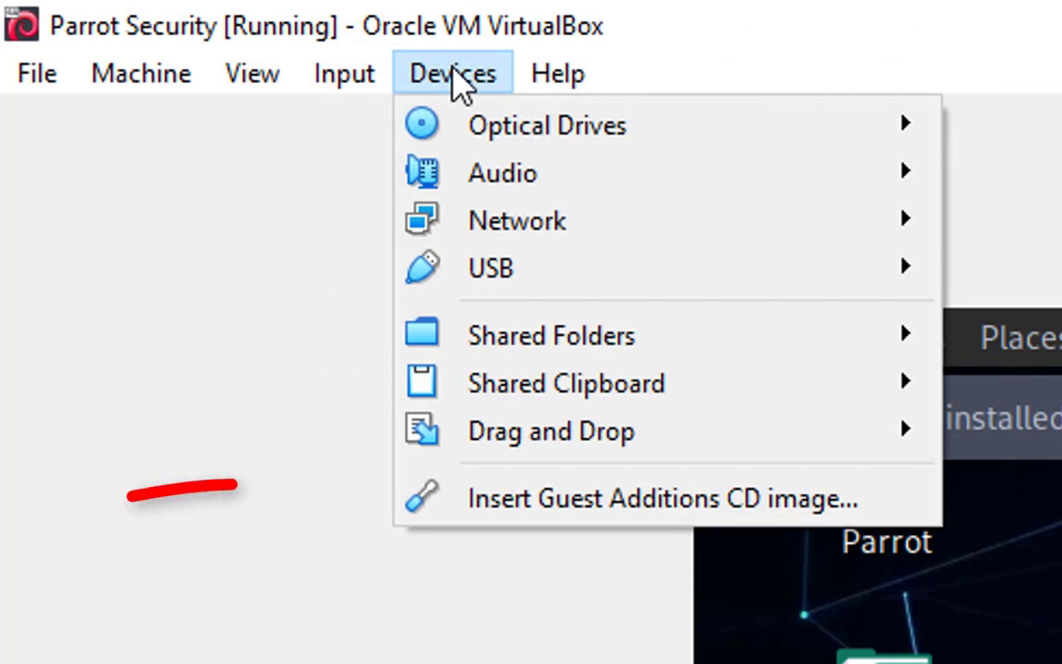
pyautogui.moveTo(627, 498)
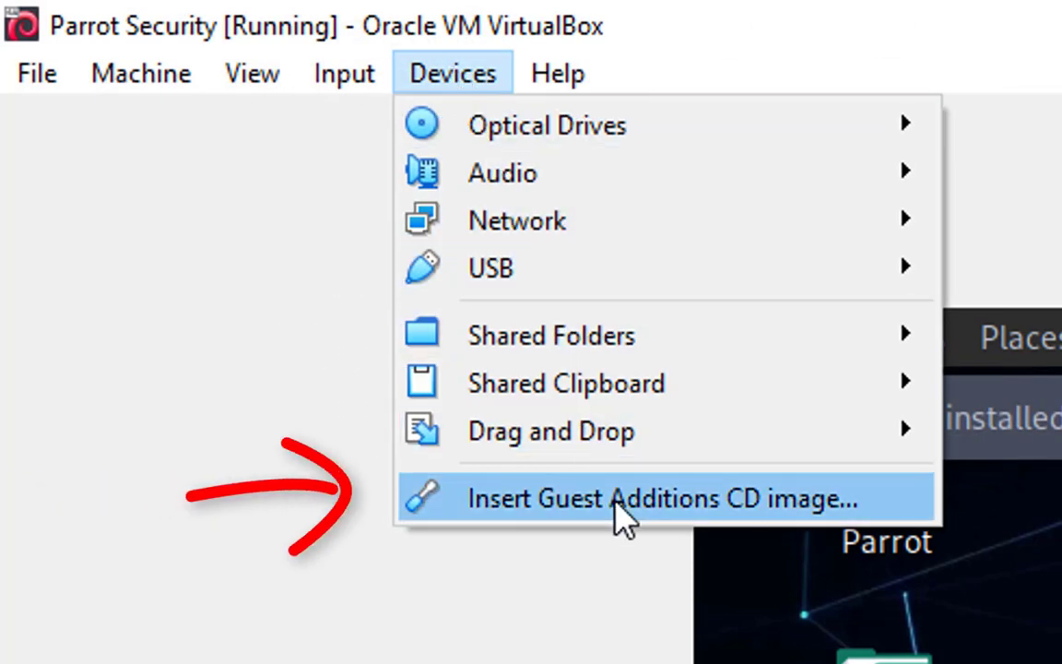
pyautogui.moveTo(530, 526)
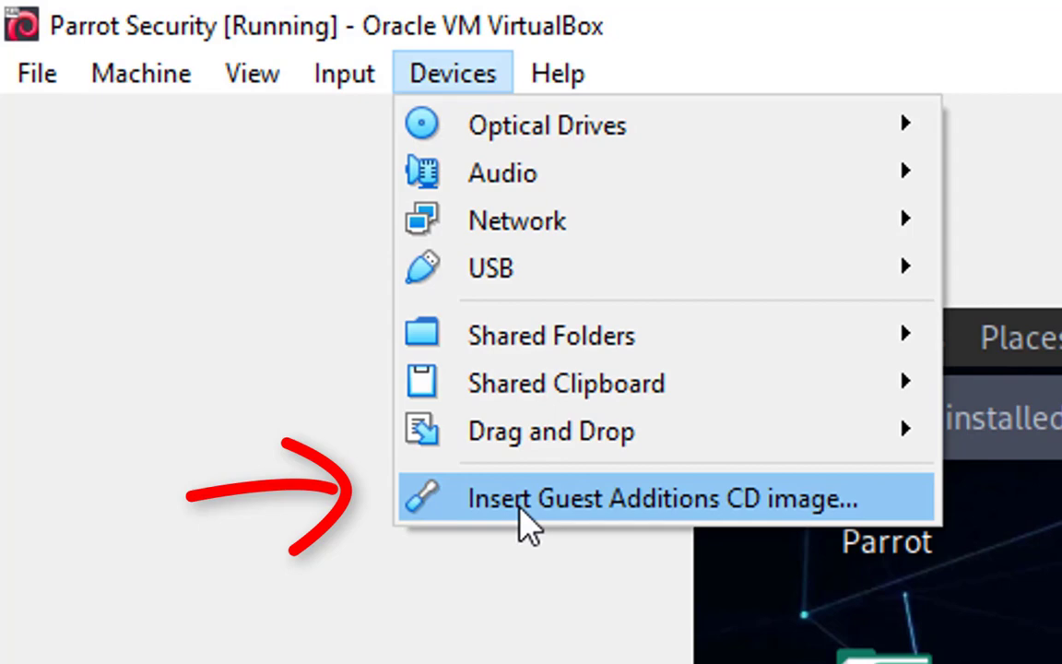
pyautogui.click(659, 497)
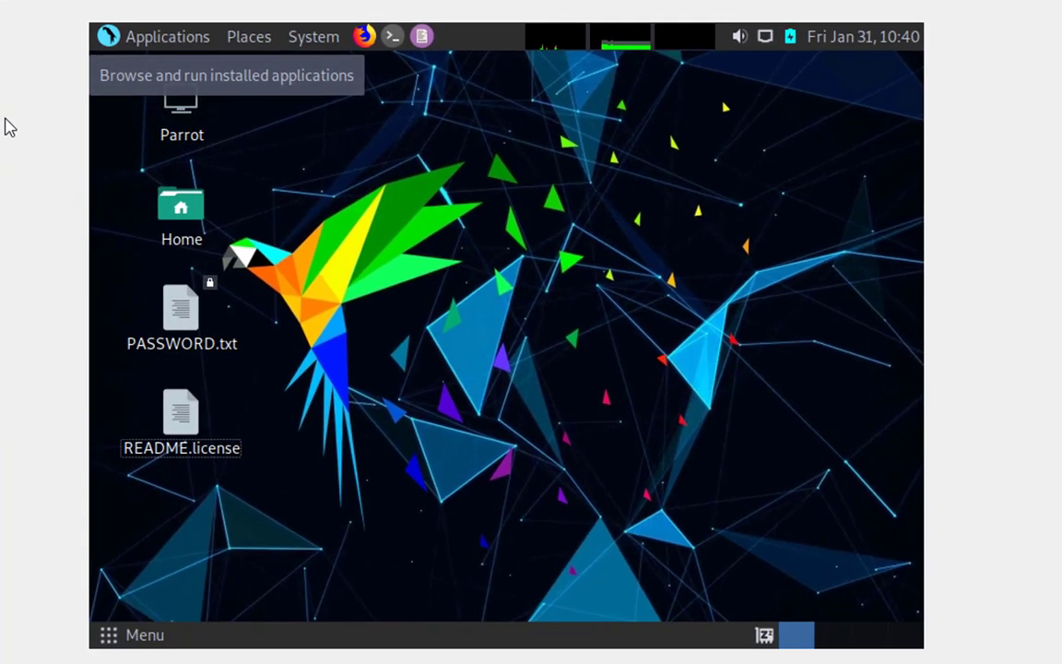
pyautogui.moveTo(673, 401)
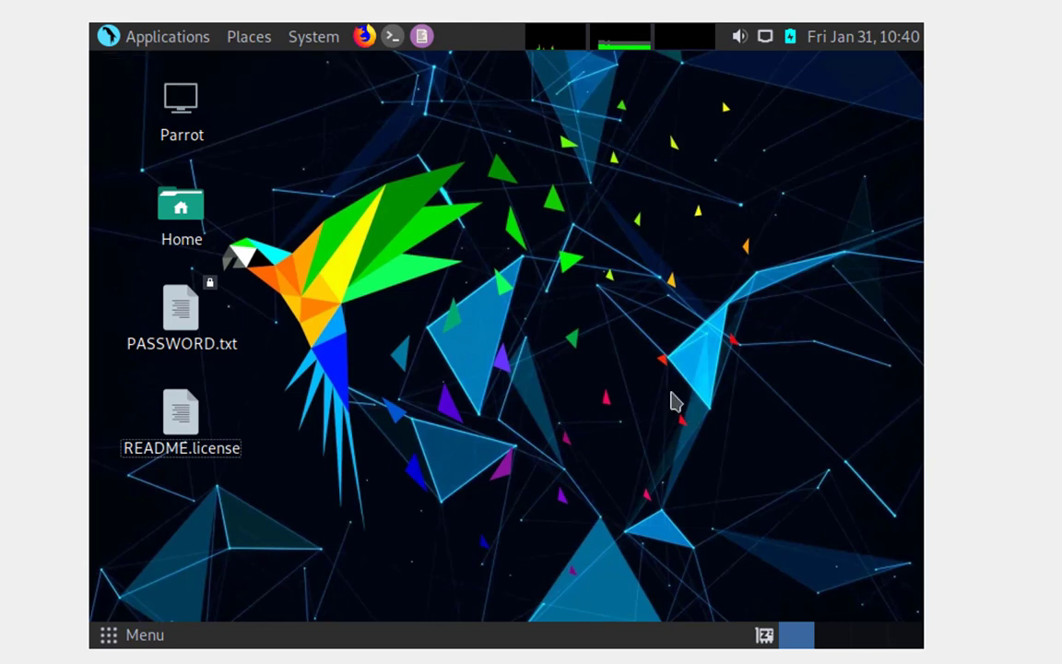
# Open Caja at Documents and browse the VBox_GAs_6.0.10 disc's 14 installer files.
pyautogui.click(248, 36)
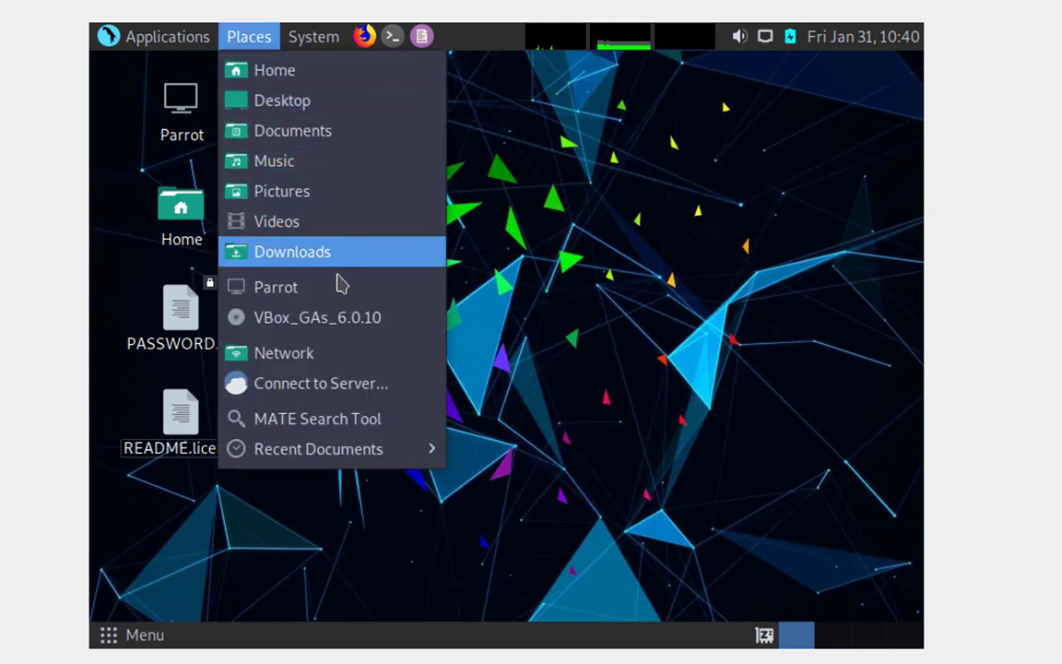
pyautogui.moveTo(317, 317)
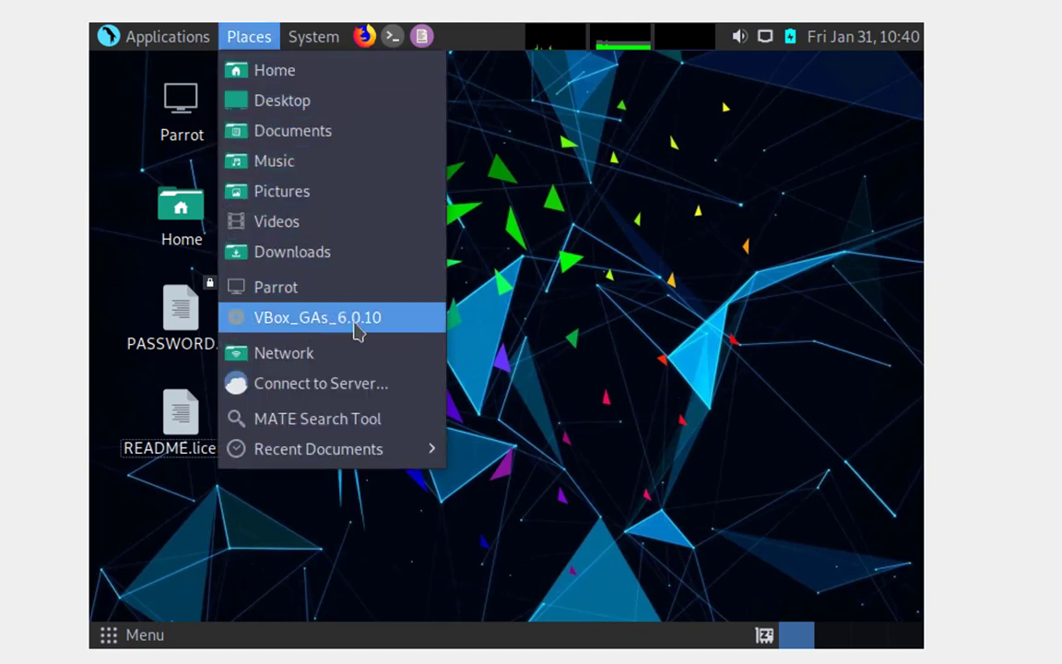
pyautogui.moveTo(304, 321)
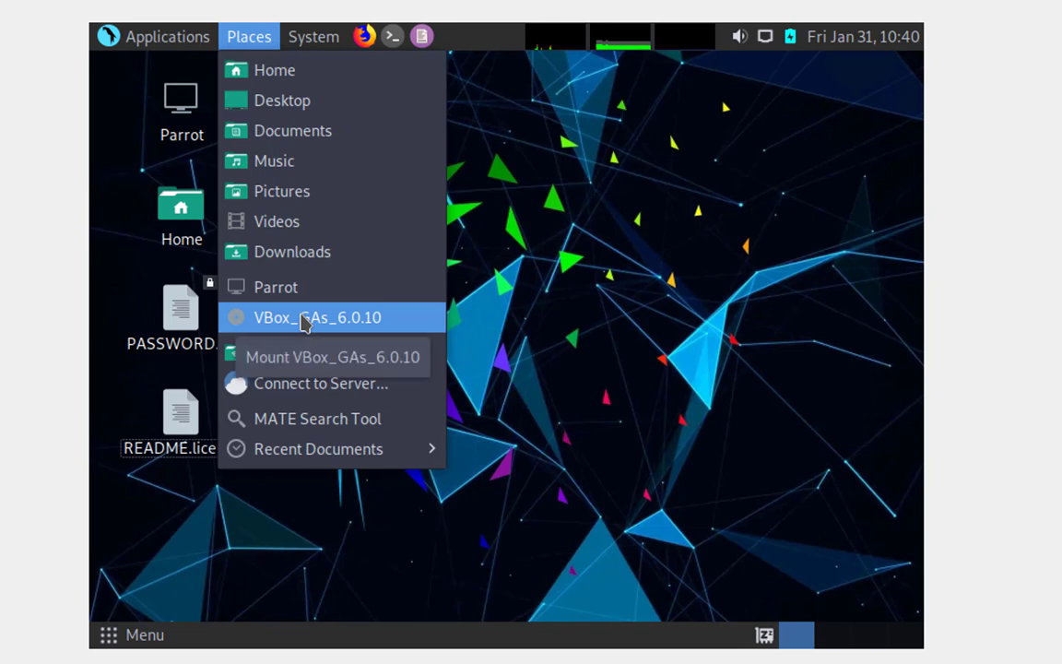
pyautogui.moveTo(323, 171)
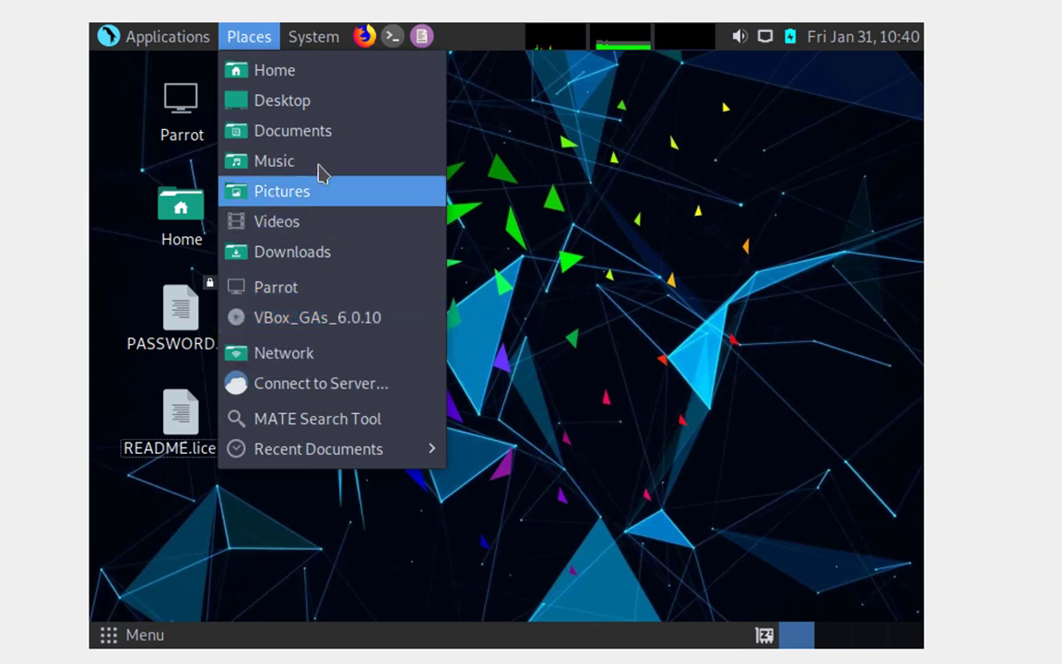
pyautogui.click(293, 130)
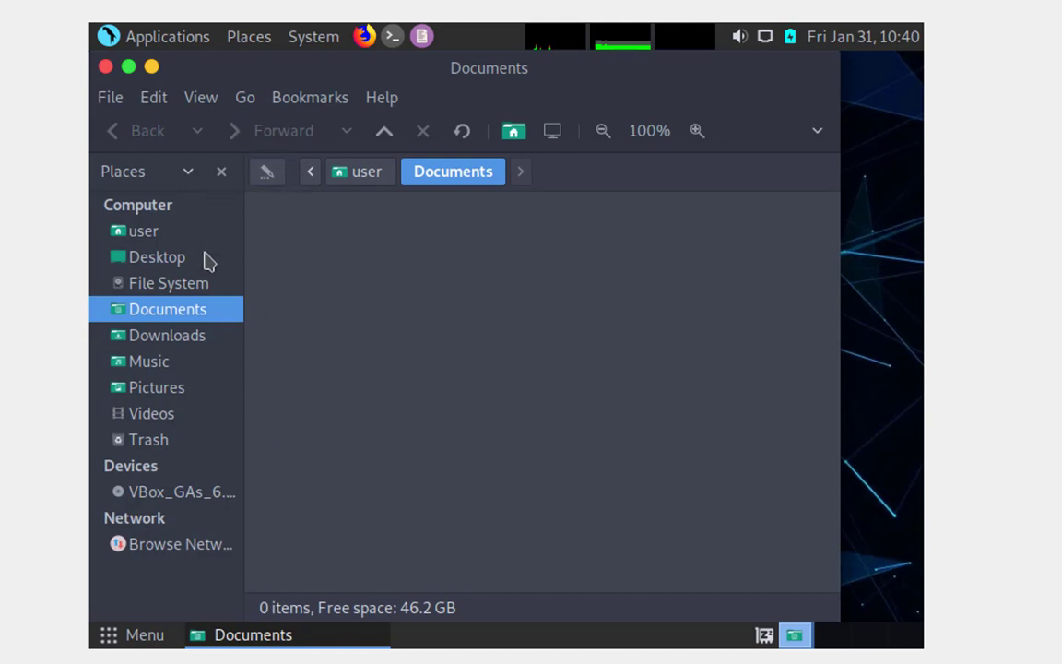
pyautogui.moveTo(173, 505)
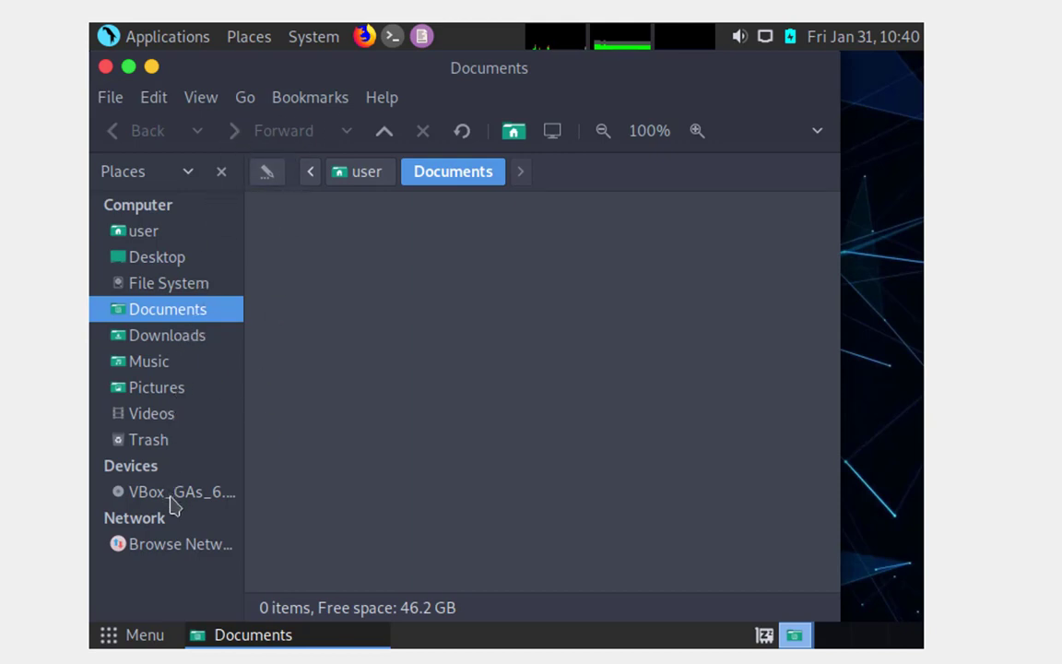
pyautogui.click(180, 491)
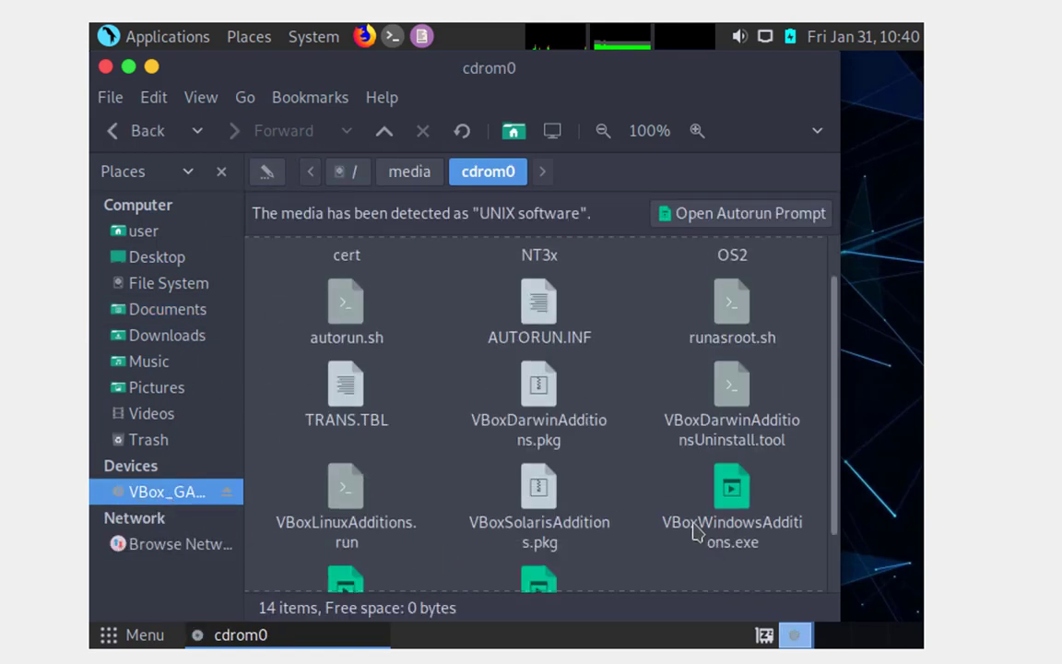
pyautogui.scroll(-3)
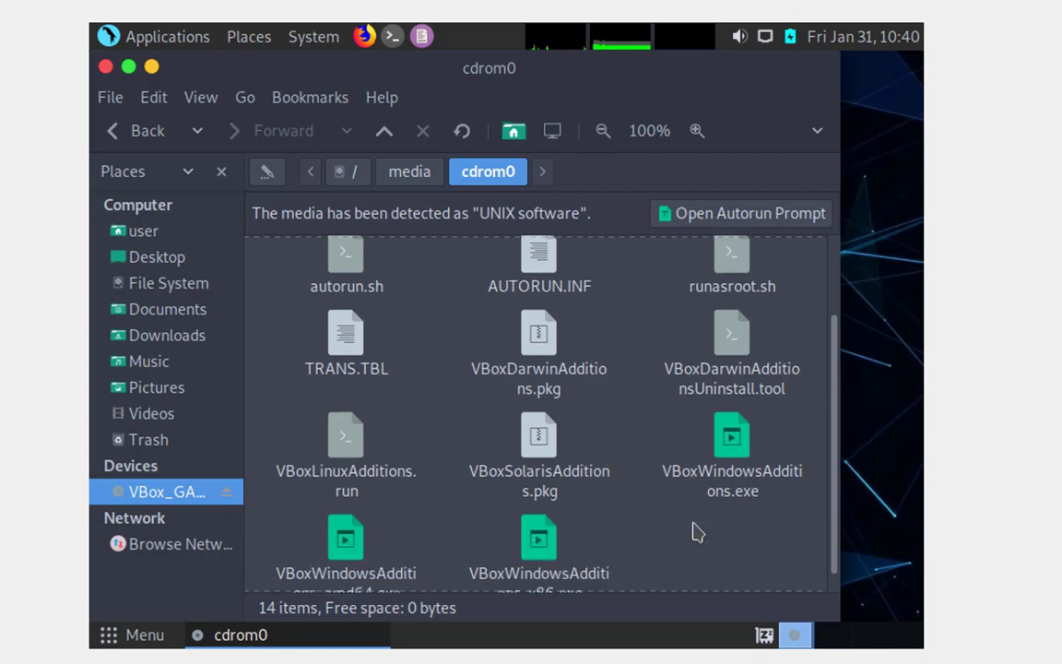
pyautogui.scroll(-3)
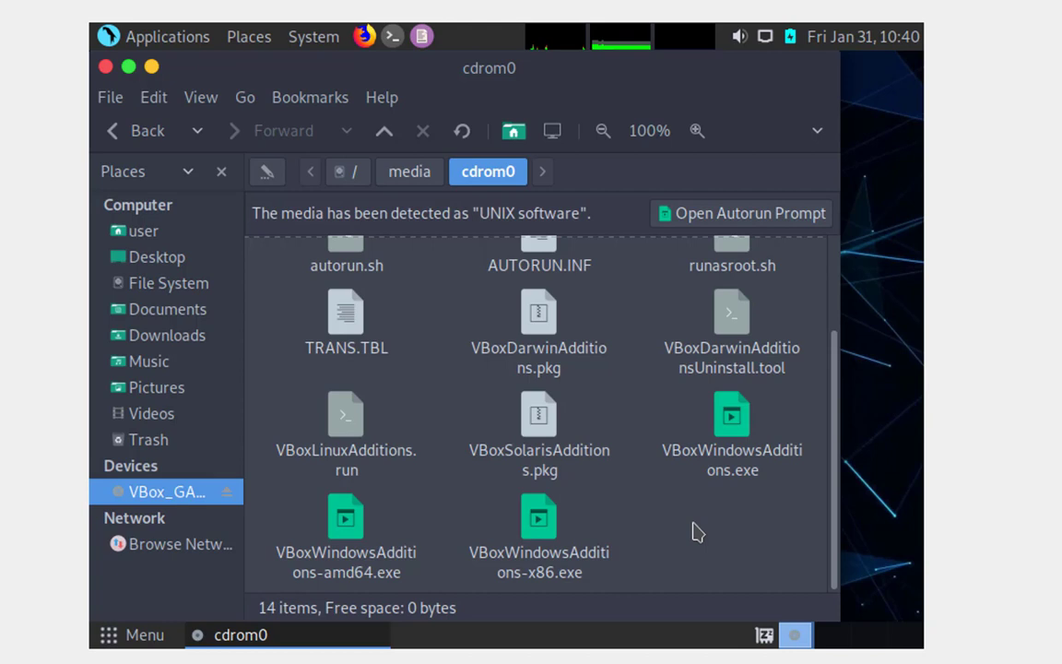
pyautogui.moveTo(391, 36)
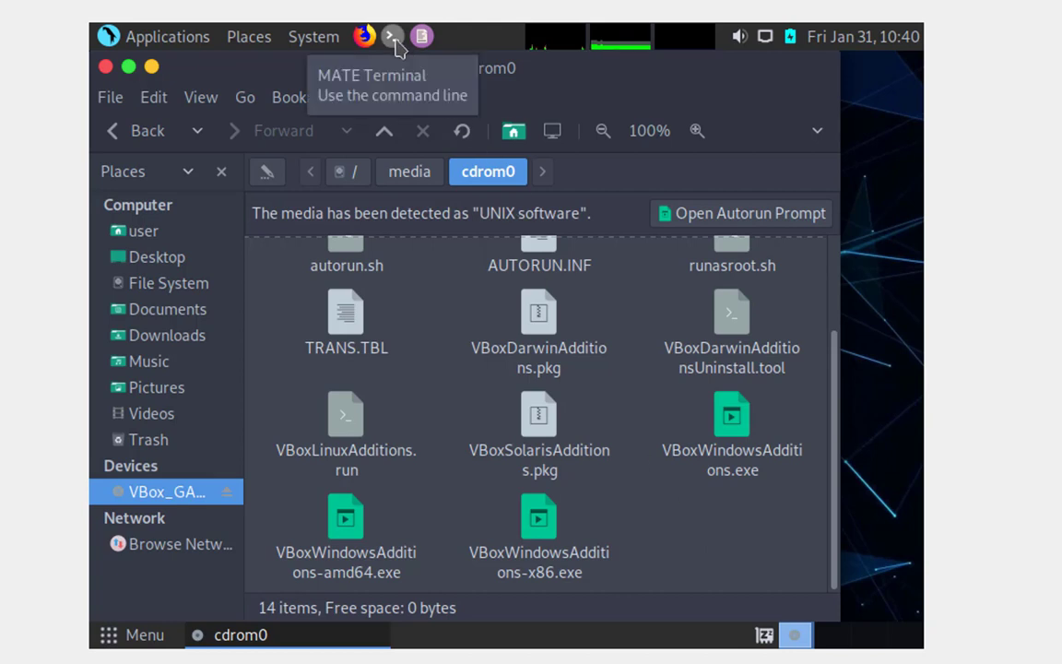
# Open a MATE Terminal and become root with sudo su - and the password.
pyautogui.click(391, 36)
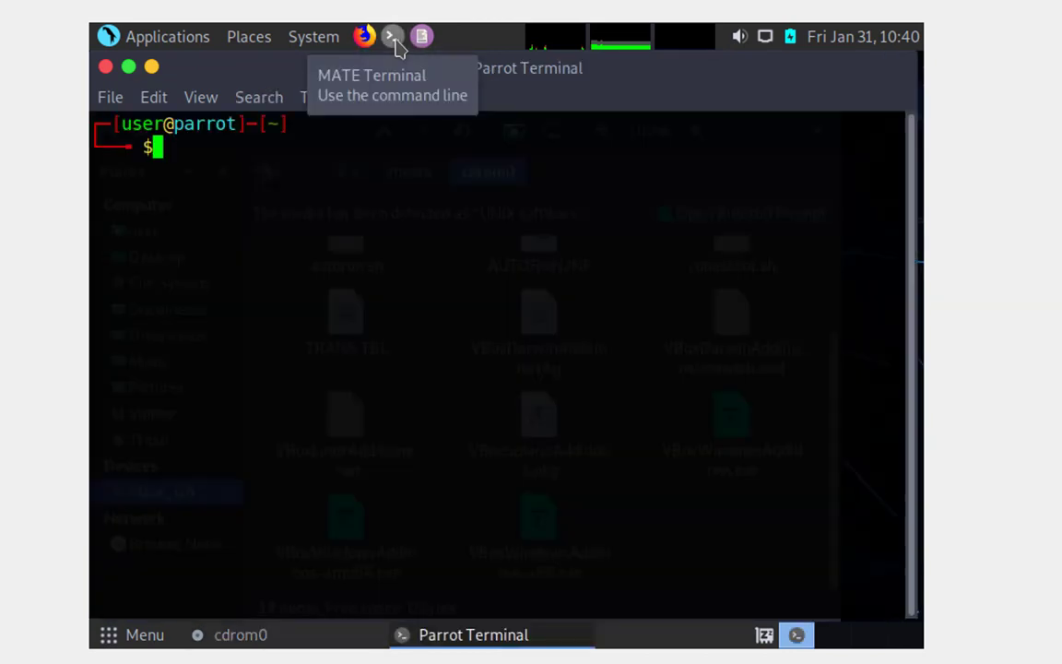
pyautogui.moveTo(357, 196)
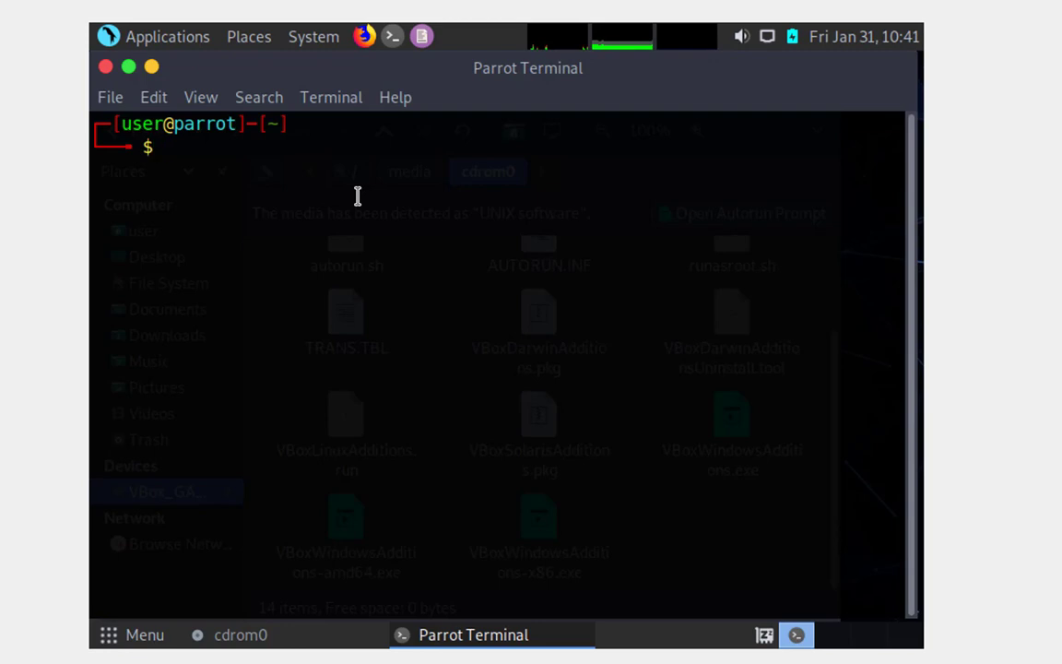
pyautogui.write('sudo su -')
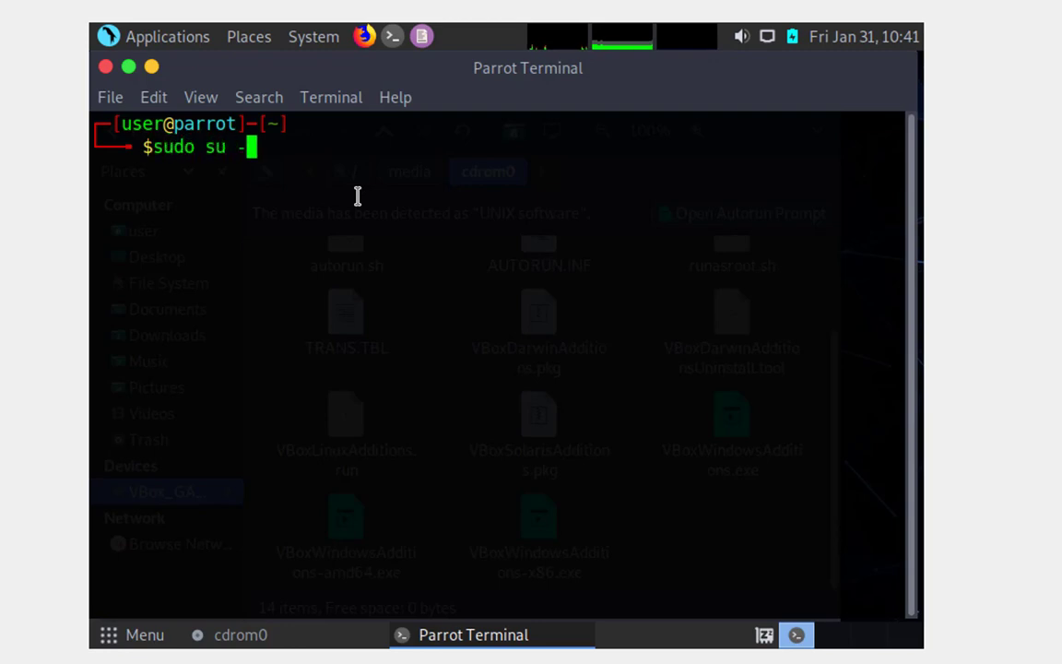
pyautogui.press('Return')
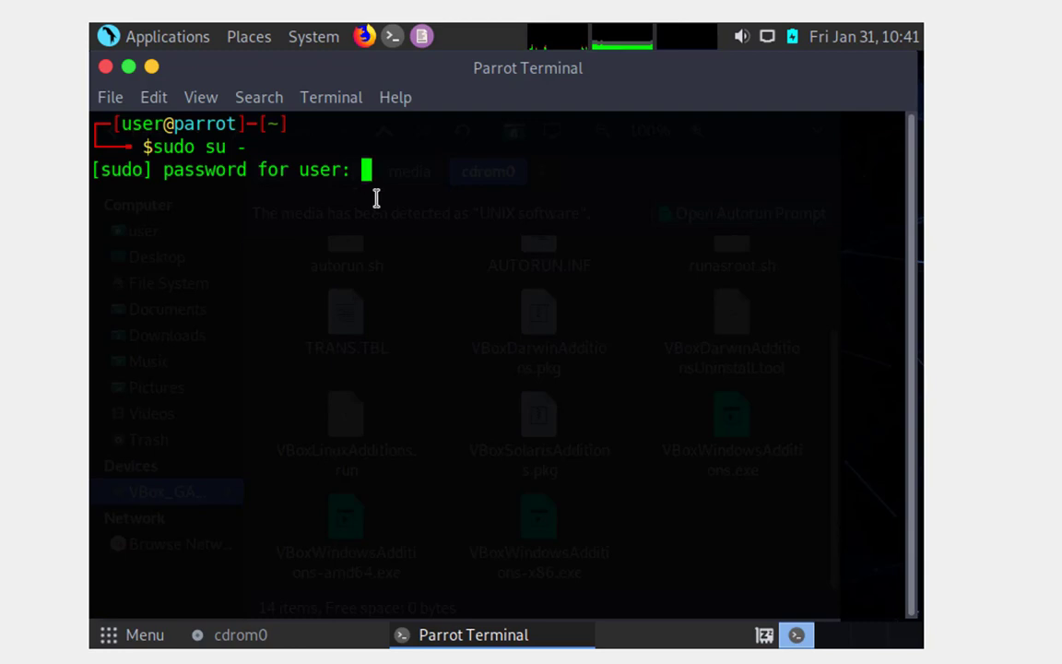
pyautogui.press('Return')
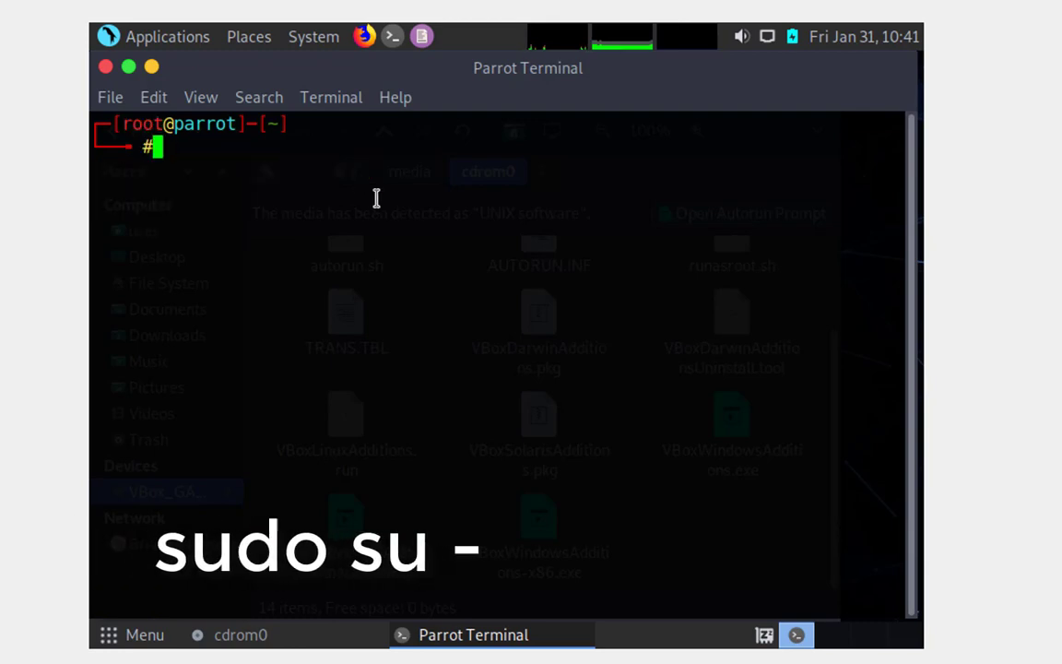
# Change into the mounted disc directory /media/cdrom0.
pyautogui.write('cd')
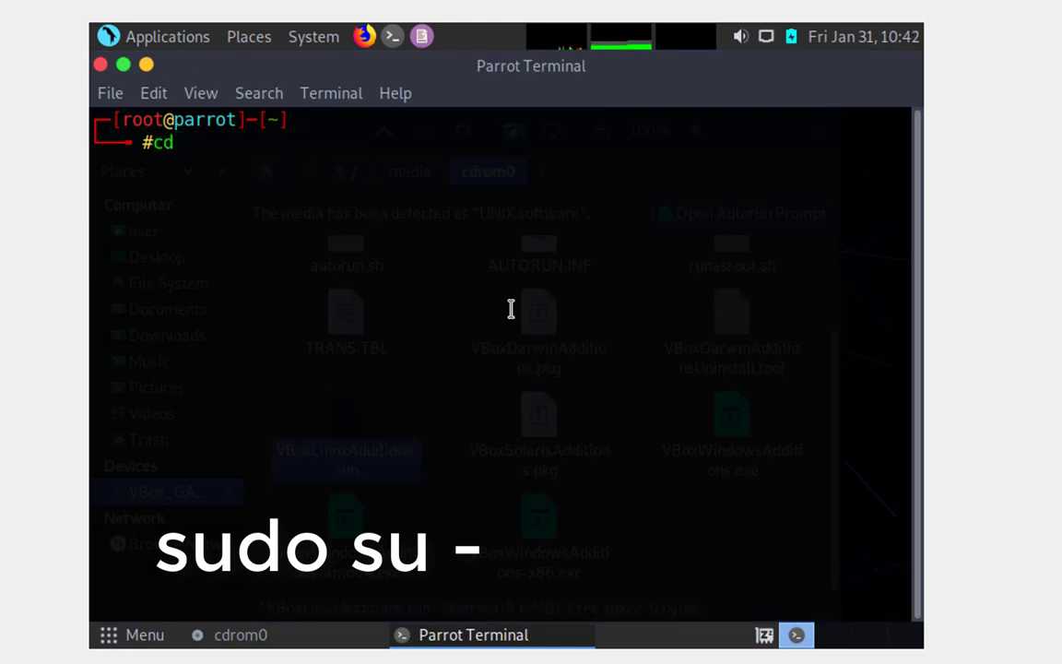
pyautogui.write('/')
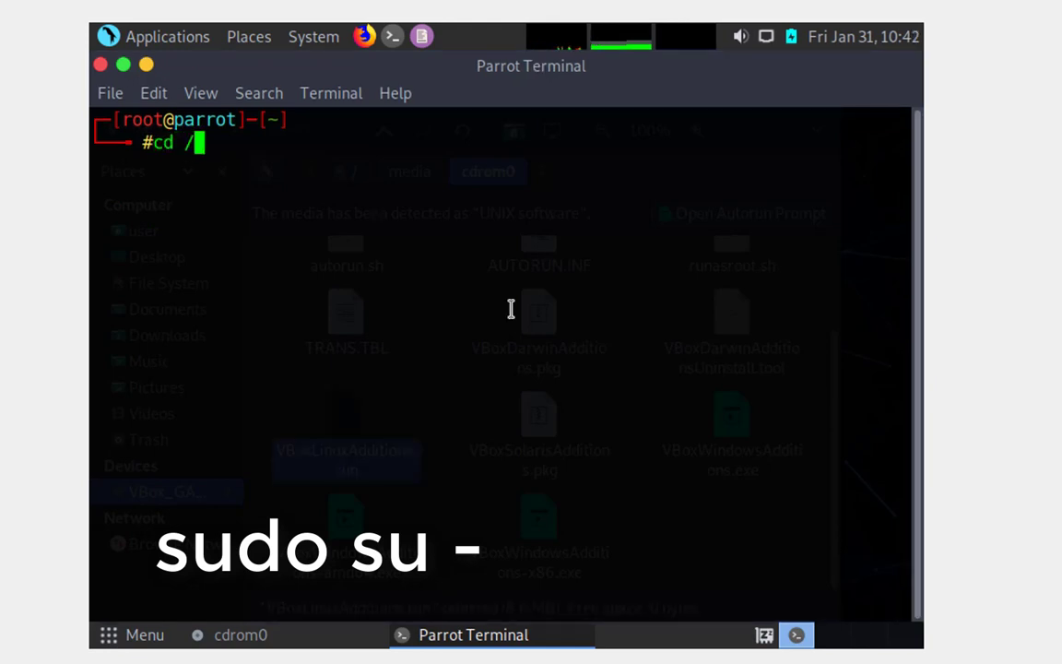
pyautogui.write('media/cdrom')
pyautogui.write('ll')
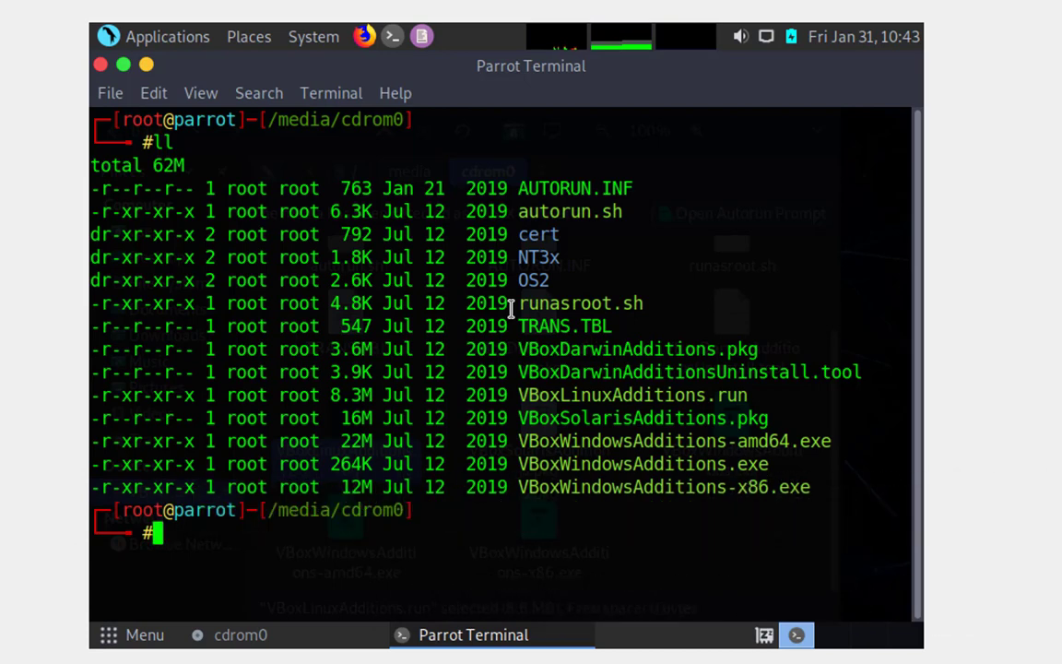
# Run sudo sh ./VBoxLinuxAdditions.run and let VirtualBox 6.0.10 Guest Additions build.
pyautogui.write('sudo sh ./VBoxLinuxAdditions.run')
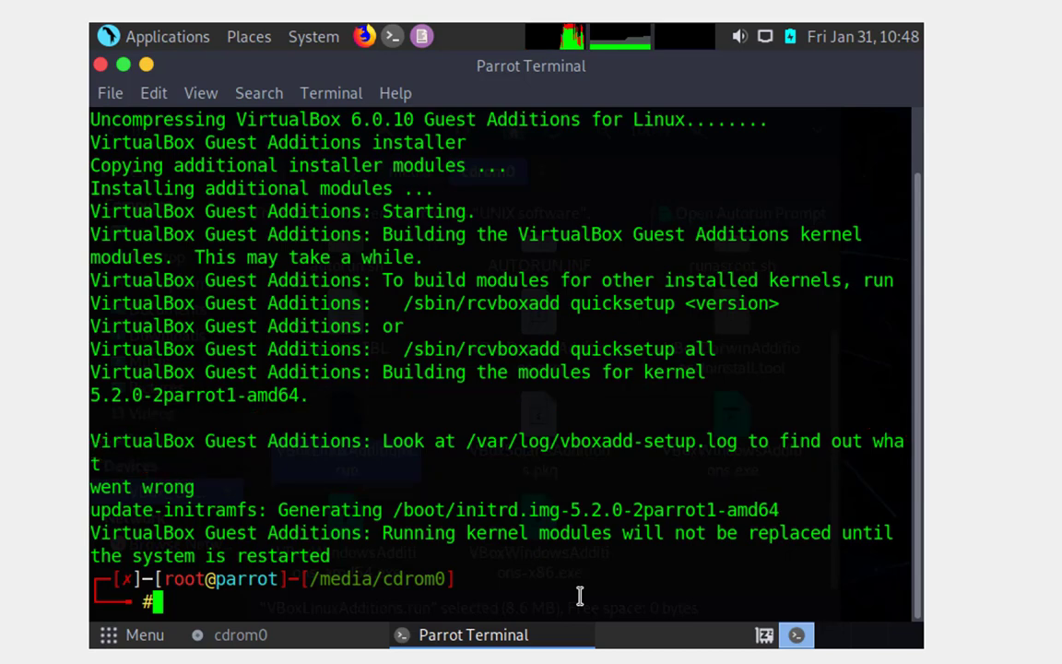
pyautogui.moveTo(594, 613)
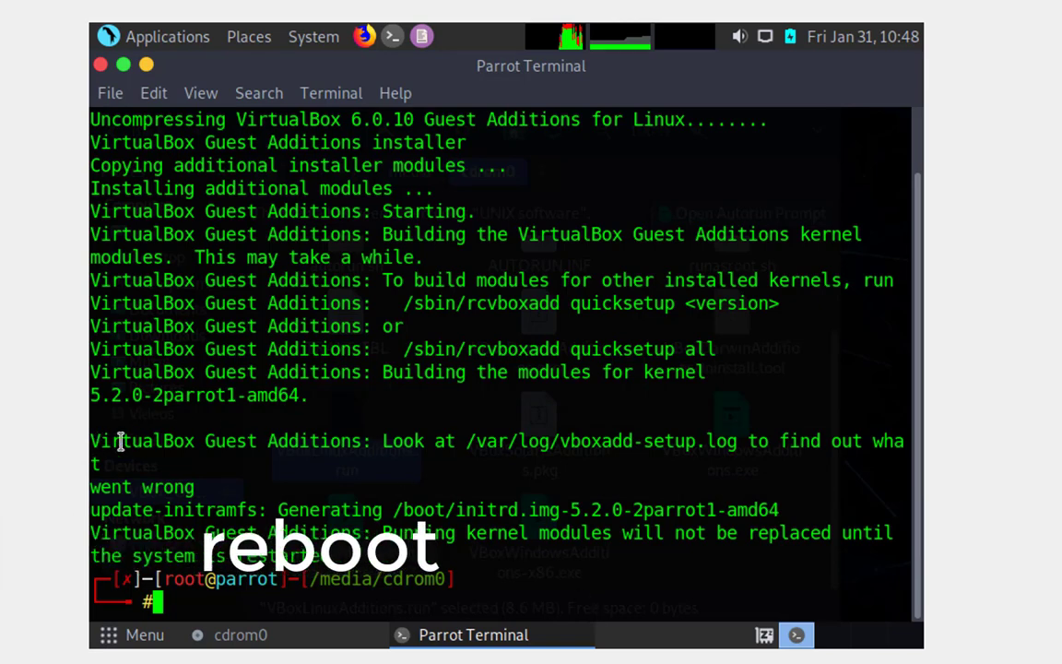
pyautogui.moveTo(120, 440); pyautogui.dragTo(751, 441)
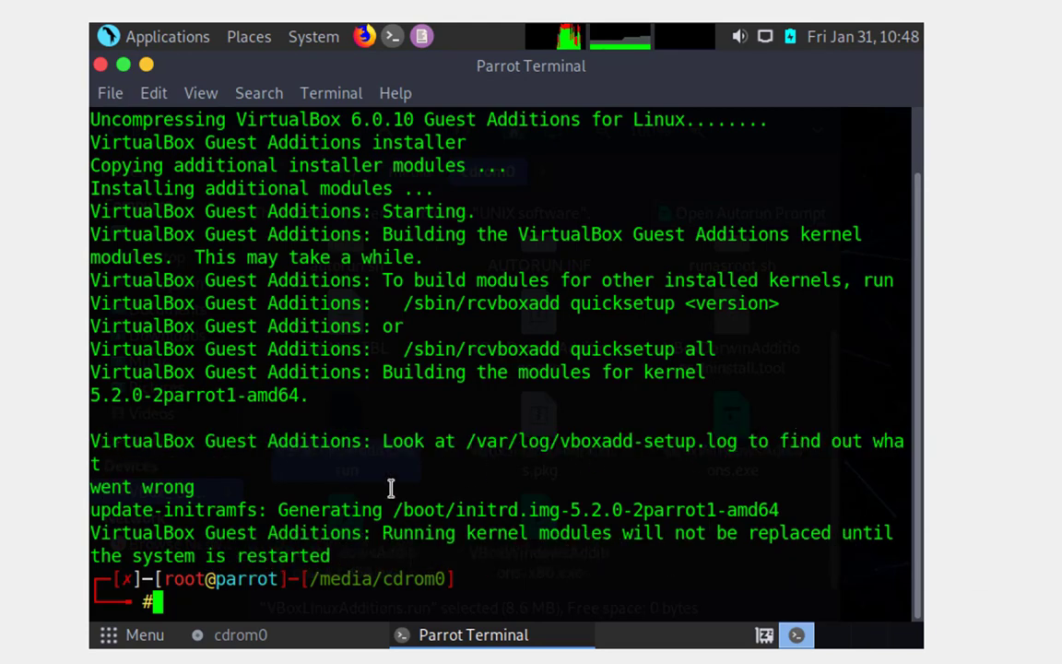
pyautogui.doubleClick(143, 487)
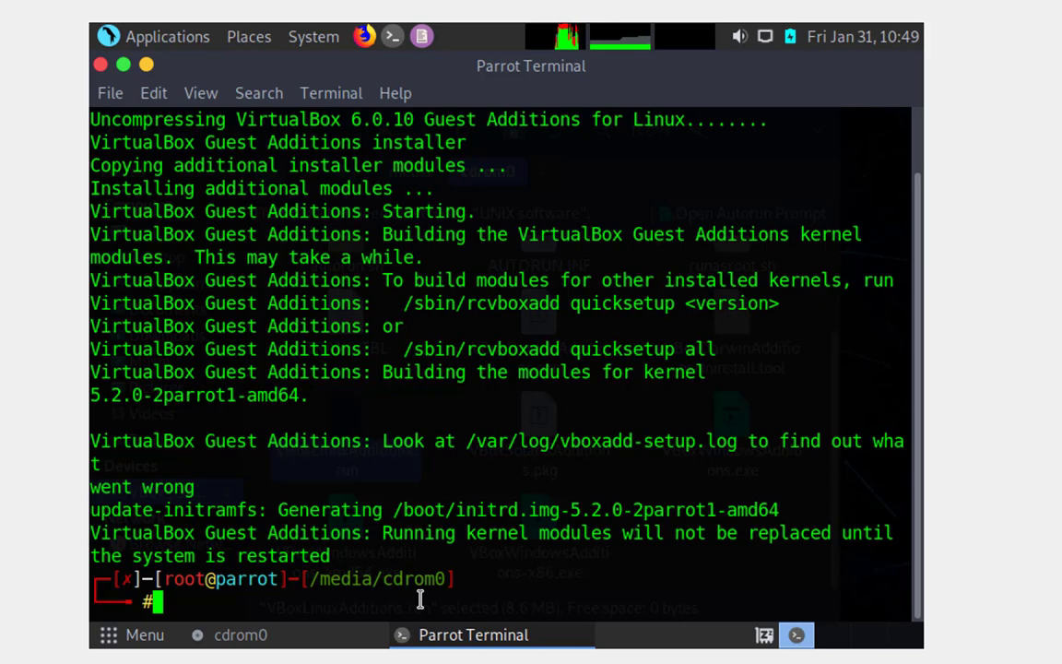
# Reboot the guest, then dismiss the Parrot Updater notification on the desktop.
pyautogui.write('re')
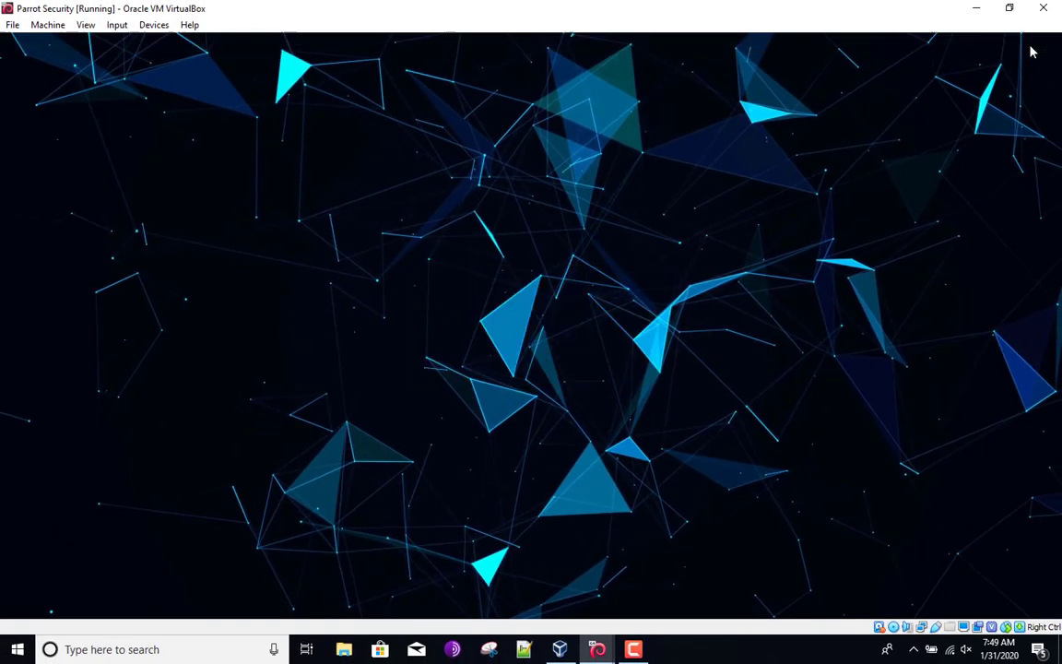
pyautogui.moveTo(531, 563)
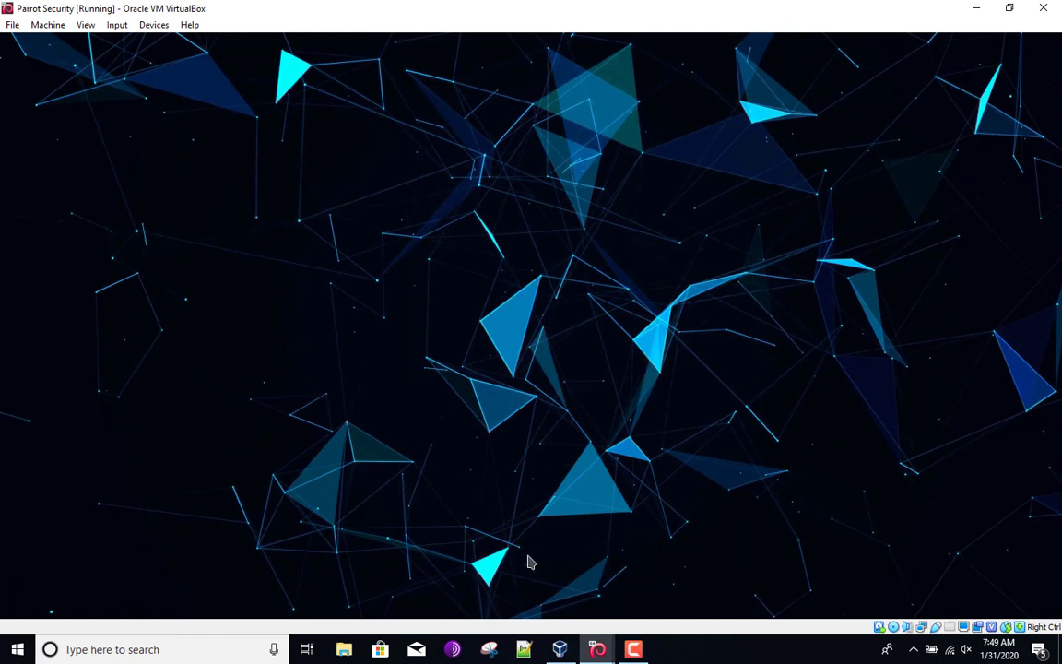
pyautogui.moveTo(230, 160)
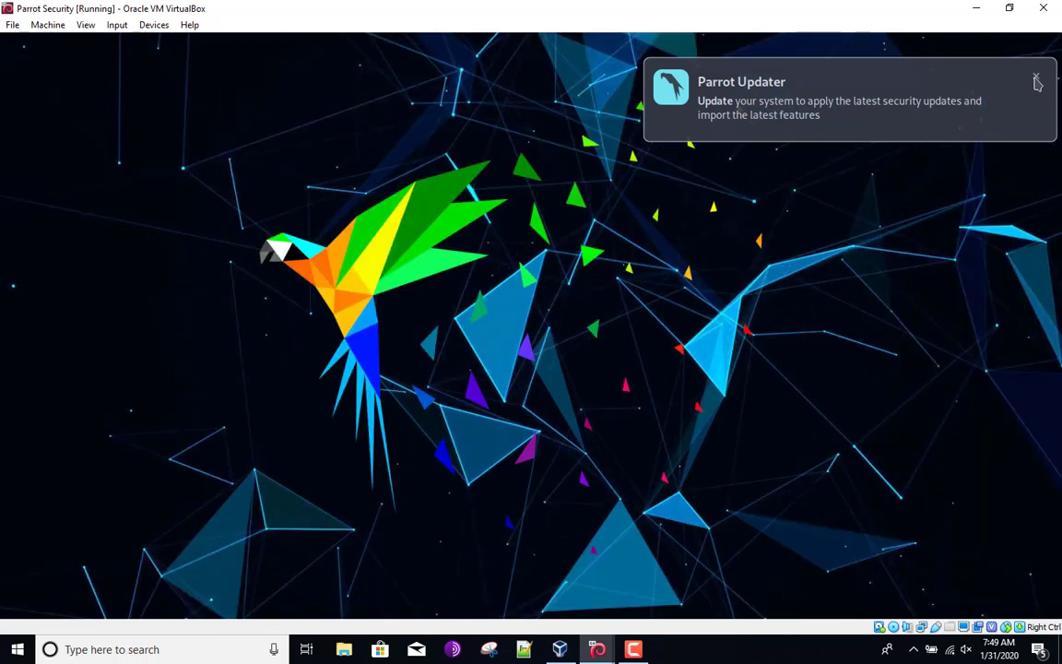
pyautogui.click(1036, 81)
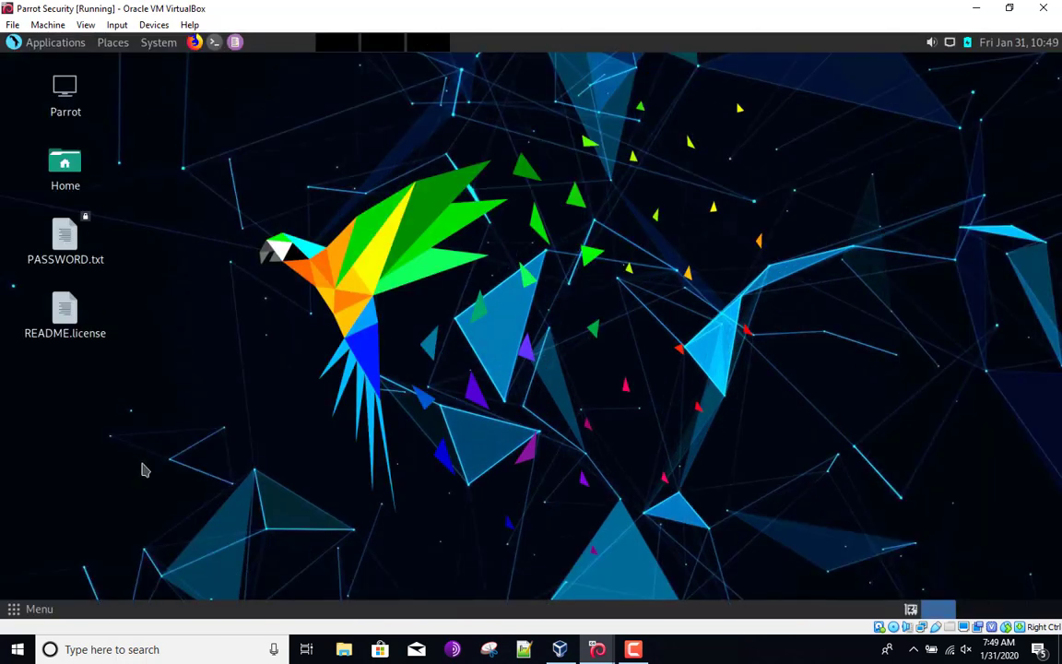
pyautogui.moveTo(170, 106)
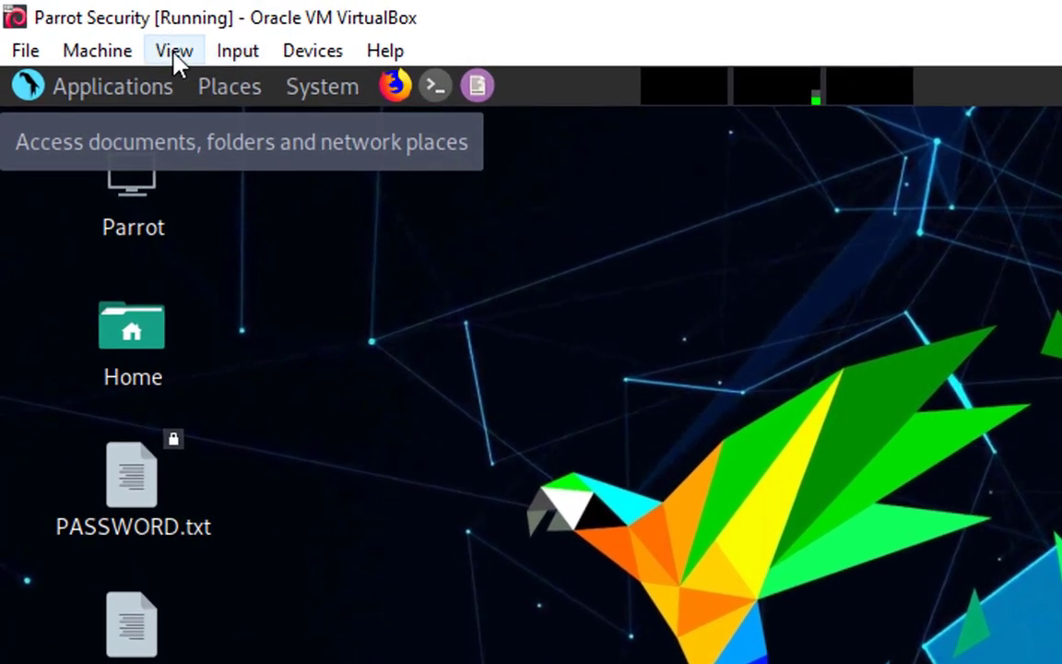
# Switch the VM to Full-screen Mode and answer No to checking for updates.
pyautogui.click(174, 50)
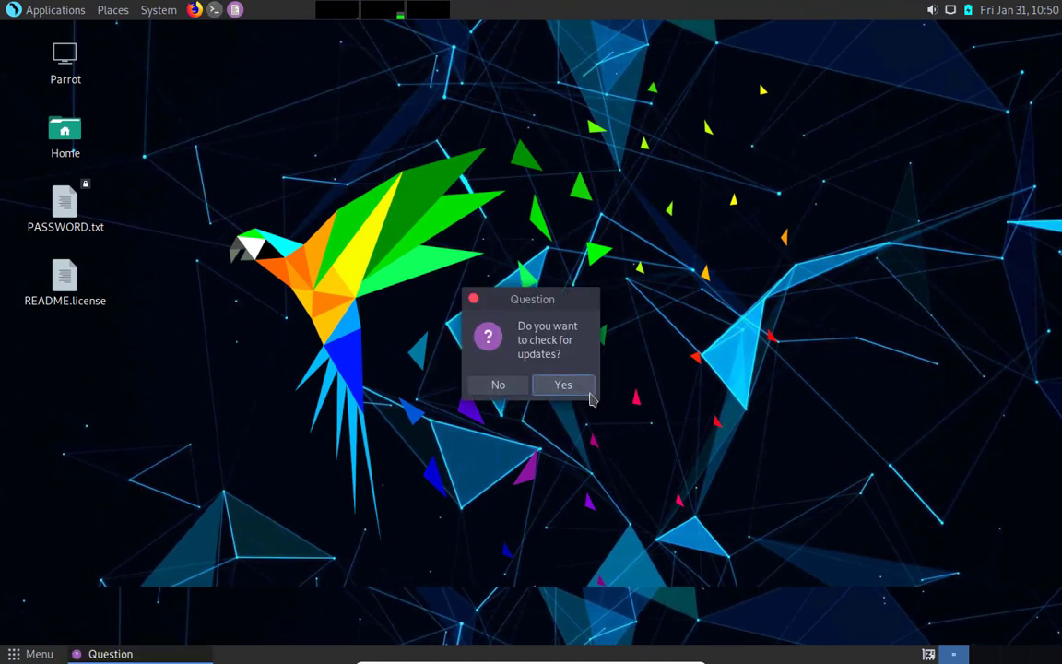
pyautogui.moveTo(504, 403)
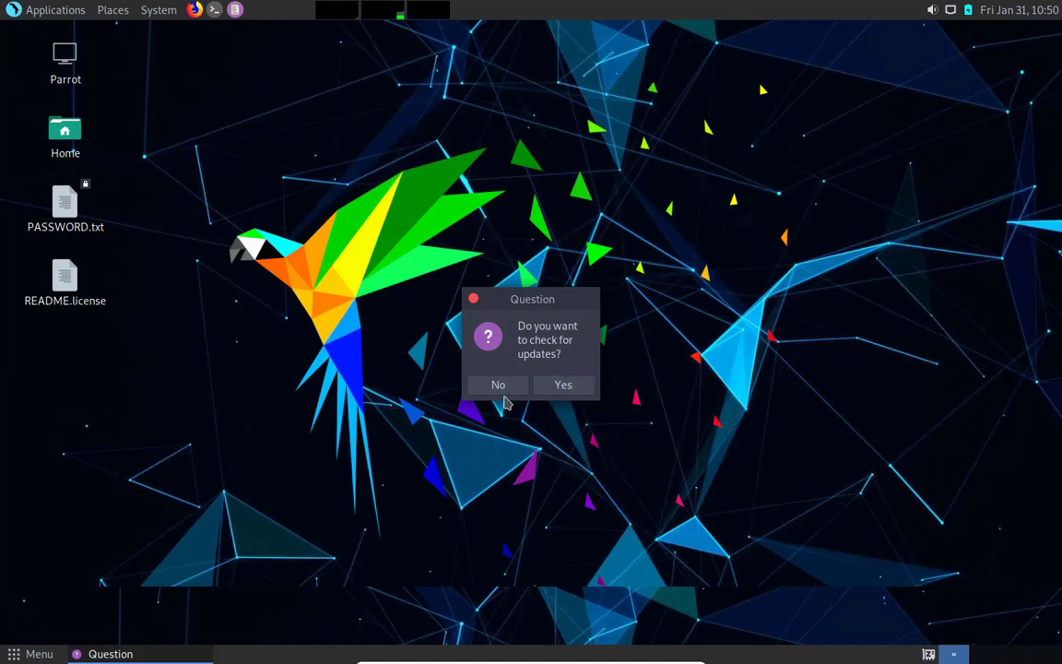
pyautogui.click(497, 385)
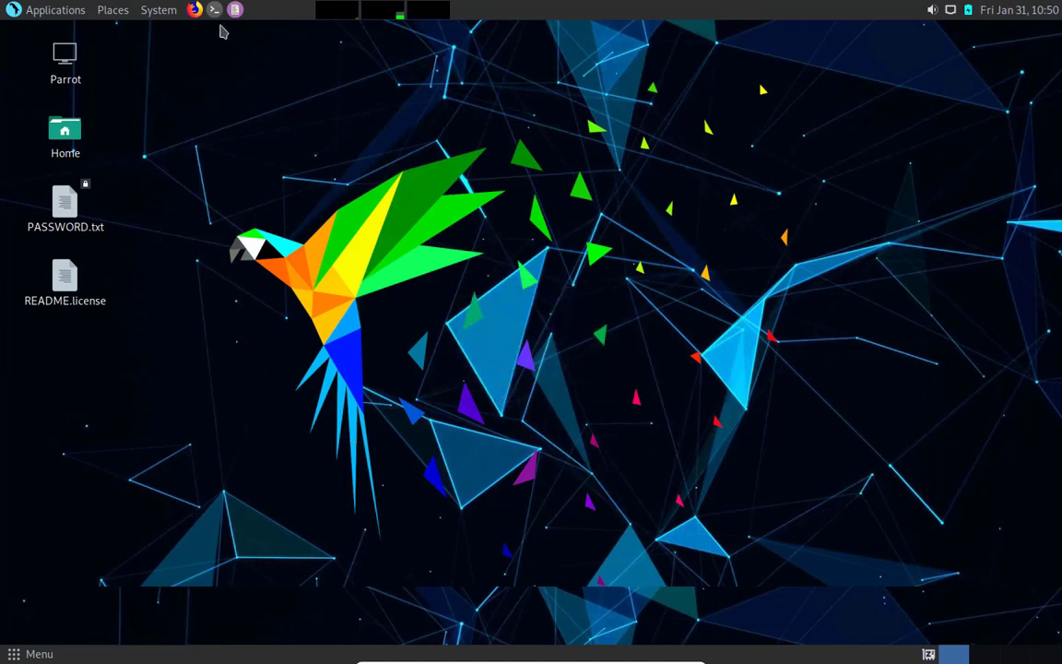
# Run sudo apt update in a new terminal, reporting 1727 upgradable packages.
pyautogui.click(214, 10)
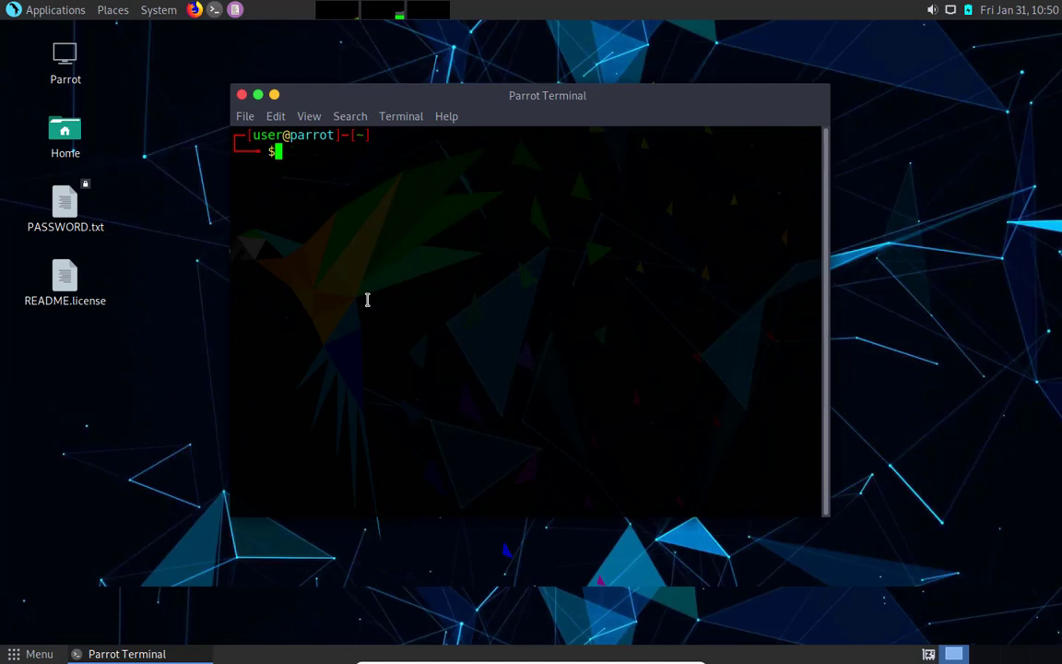
pyautogui.write('sudo apt update')
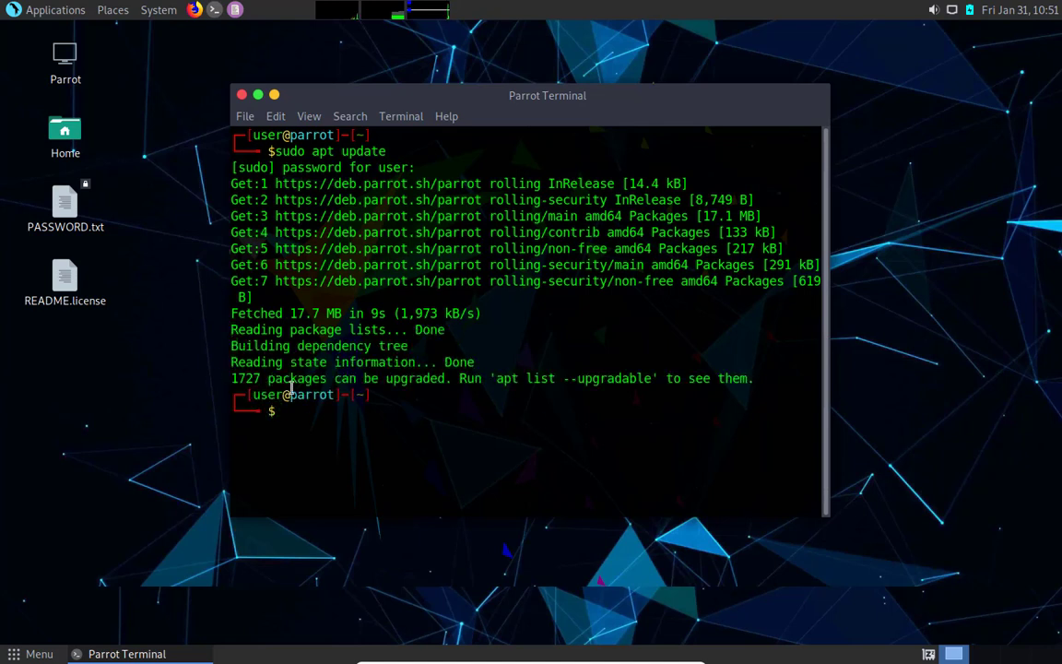
pyautogui.write('c')
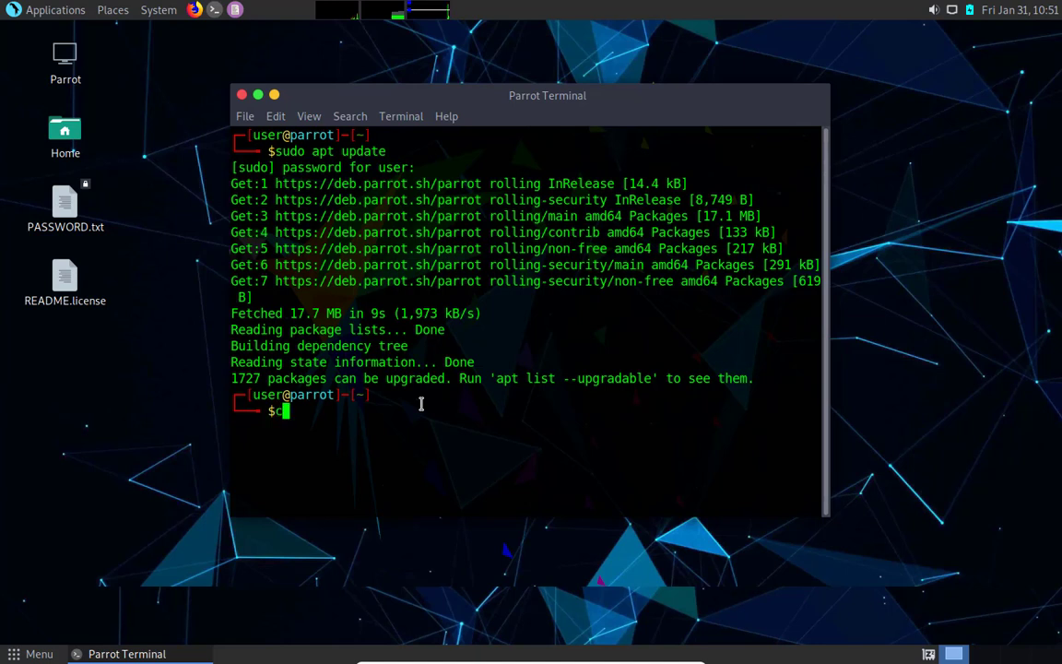